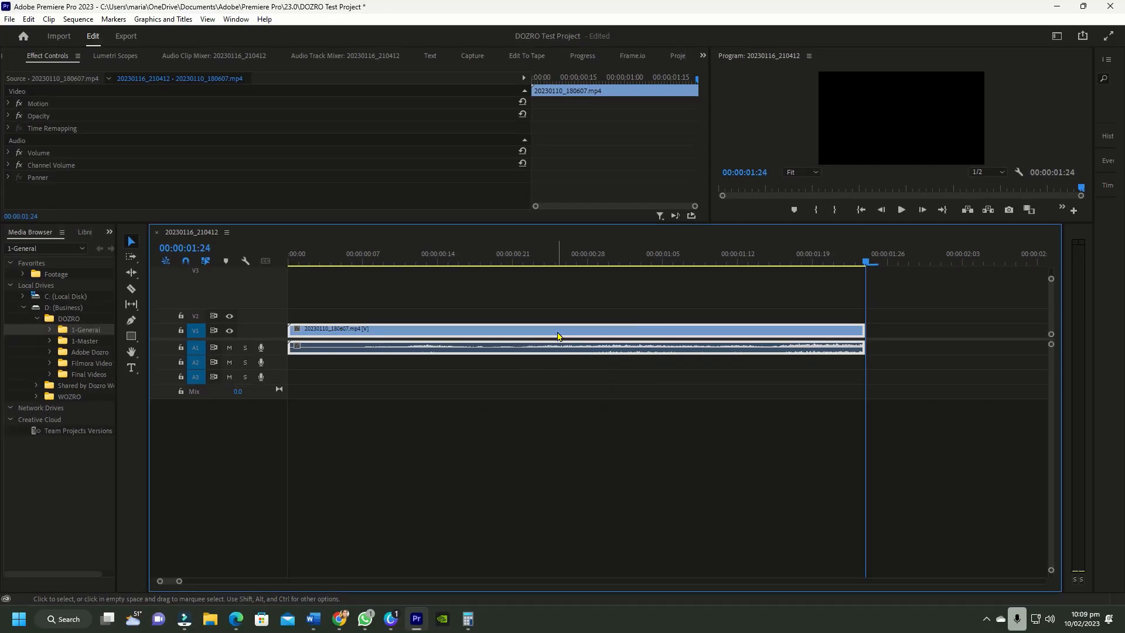
Check the clip's Speed/Duration (1:24) from its context menu and dismiss it unchanged
{"action": "right_click", "coordinate": [560, 335]}
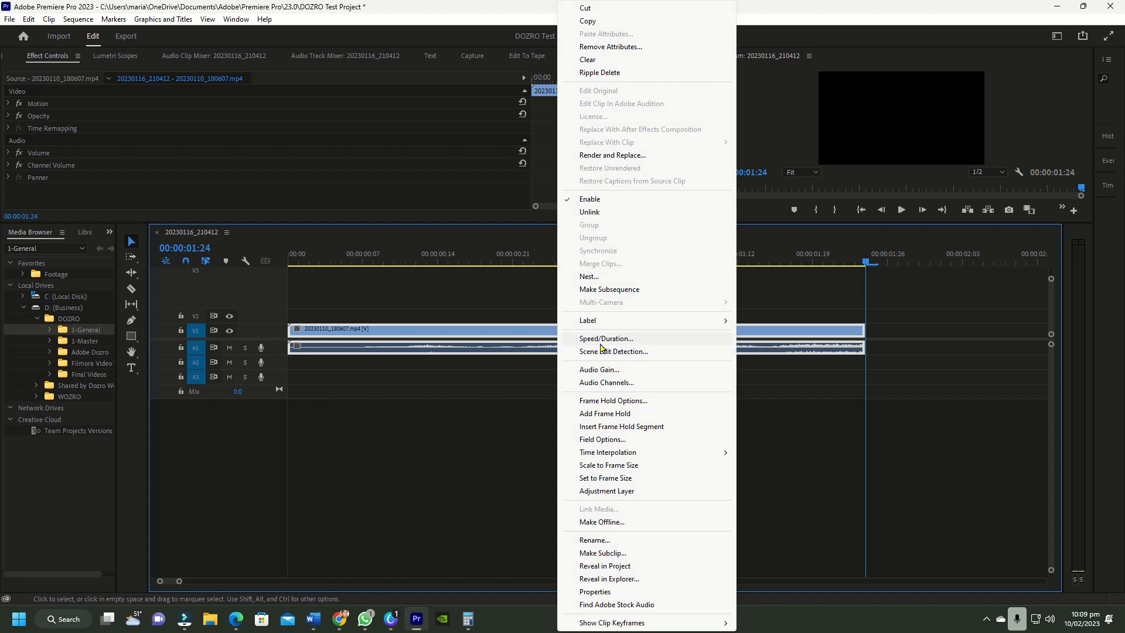
{"action": "left_click", "coordinate": [604, 338]}
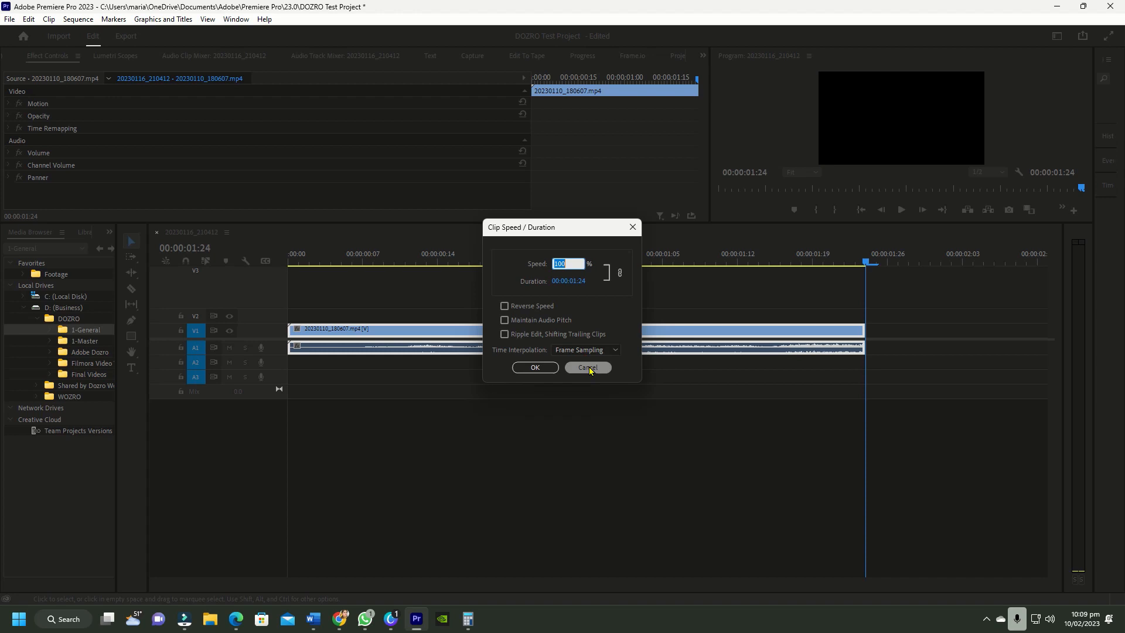
{"action": "left_click", "coordinate": [586, 367]}
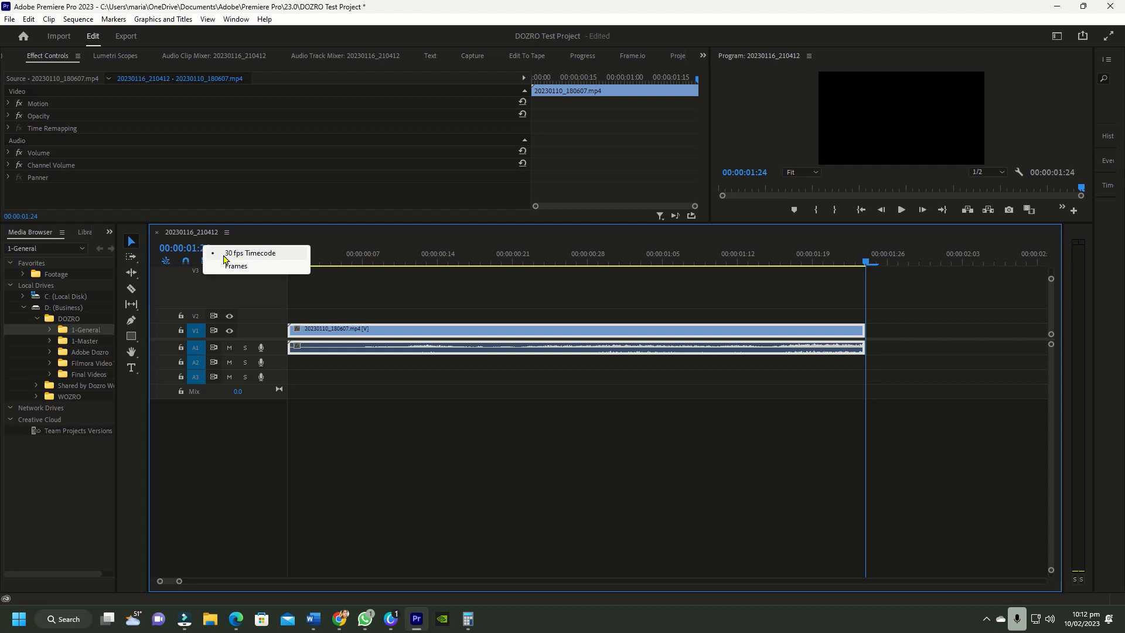
{"action": "mouse_move", "coordinate": [234, 261]}
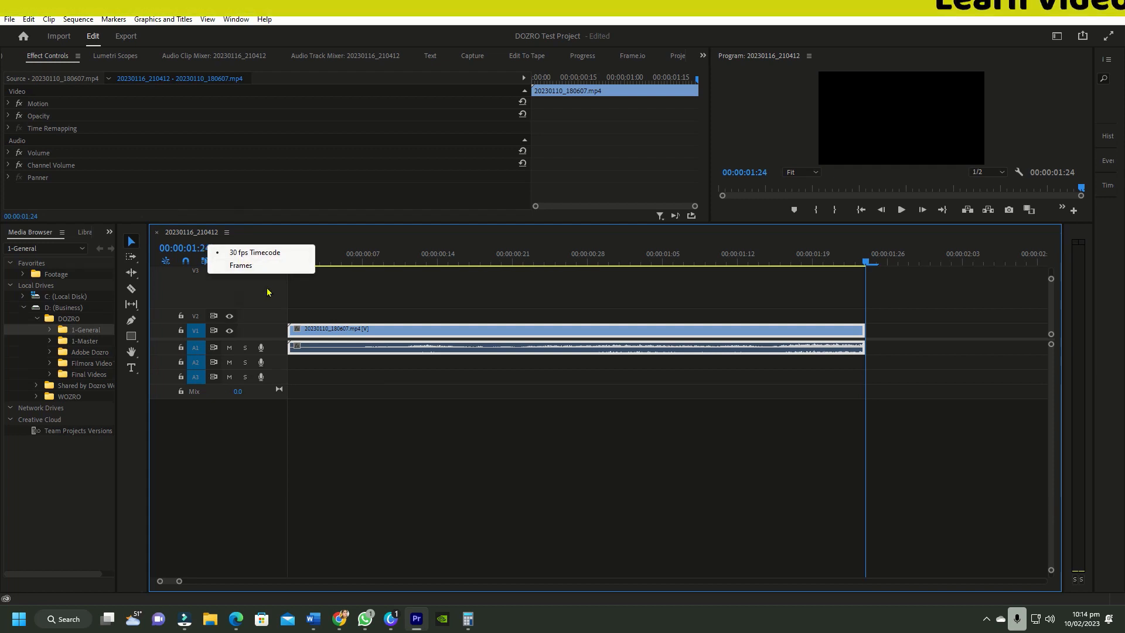
In Calculator, total the clip's frames as 30 + 24
{"action": "left_click", "coordinate": [466, 618]}
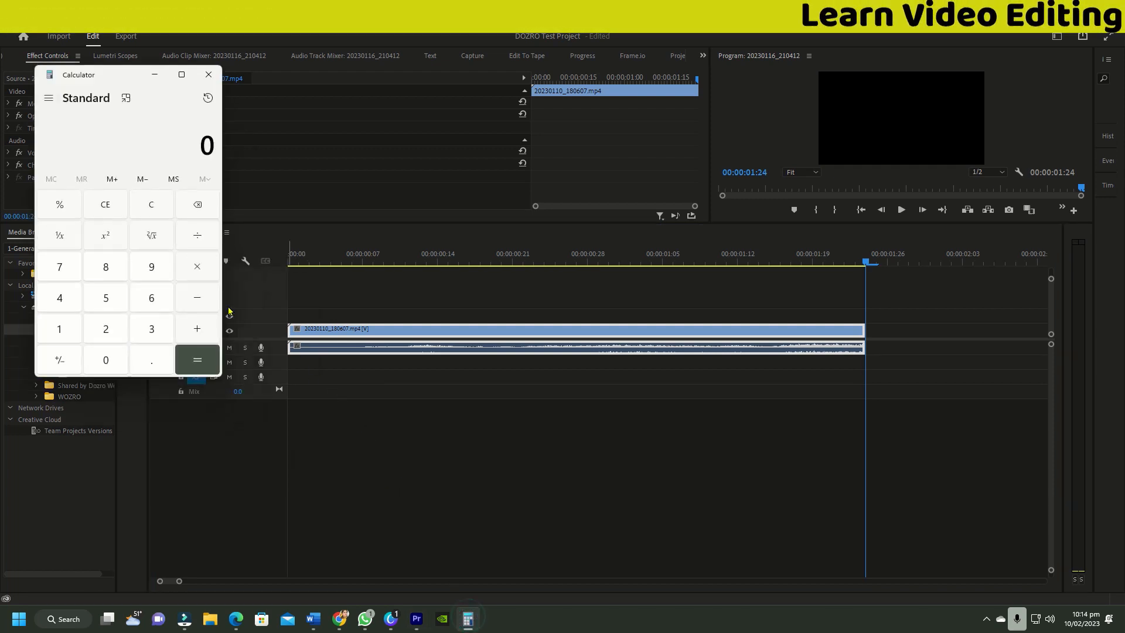
{"action": "left_click", "coordinate": [105, 359]}
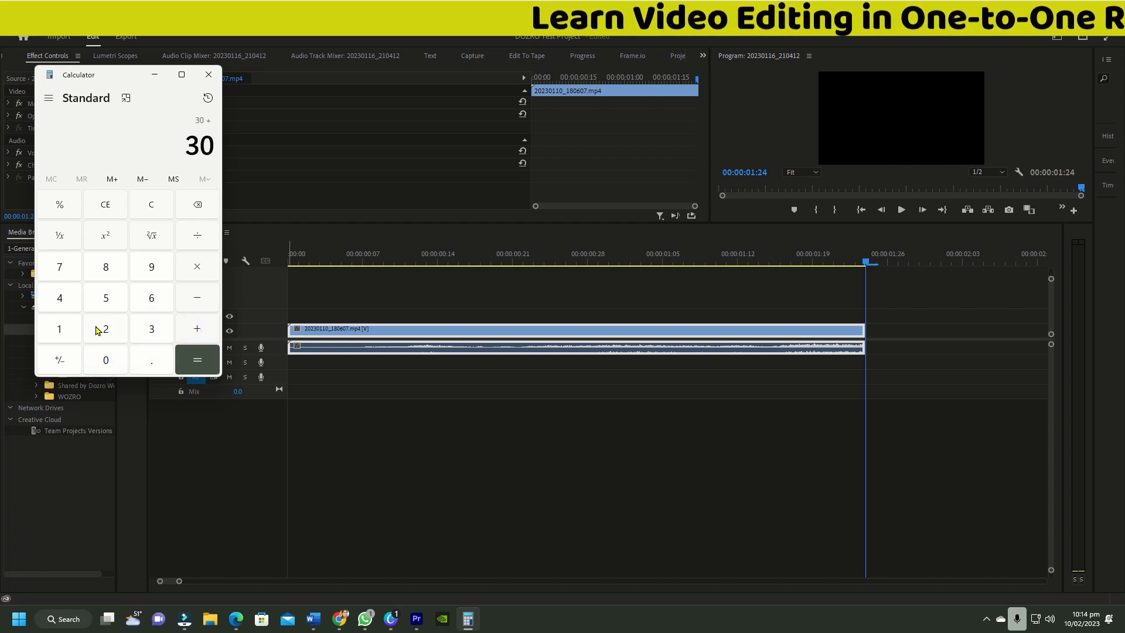
{"action": "left_click", "coordinate": [196, 360]}
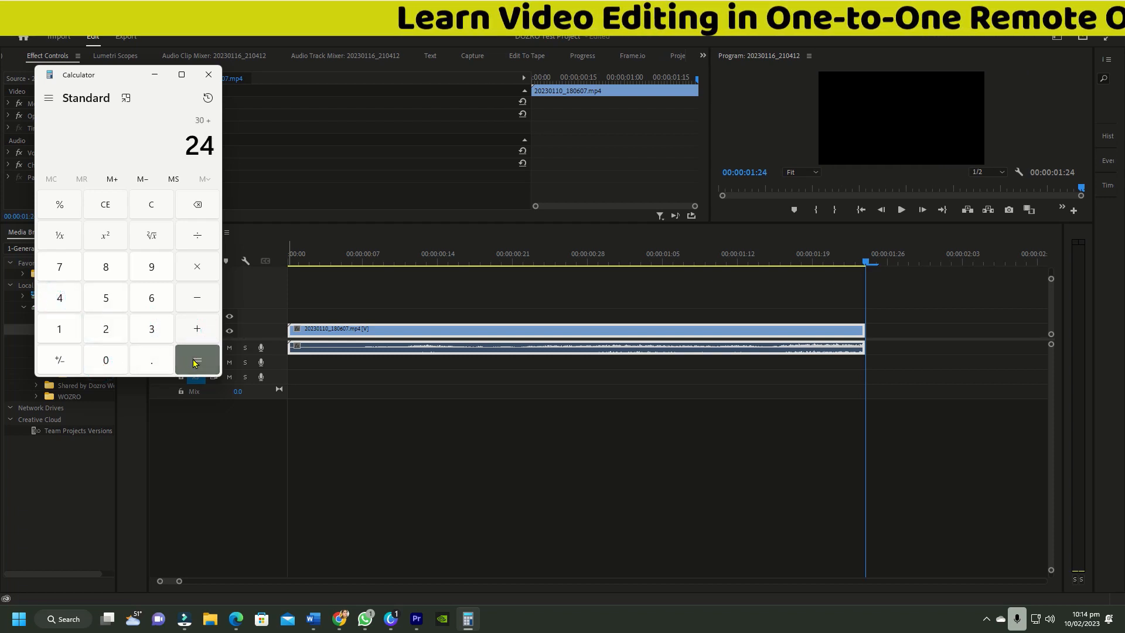
{"action": "left_click", "coordinate": [196, 360]}
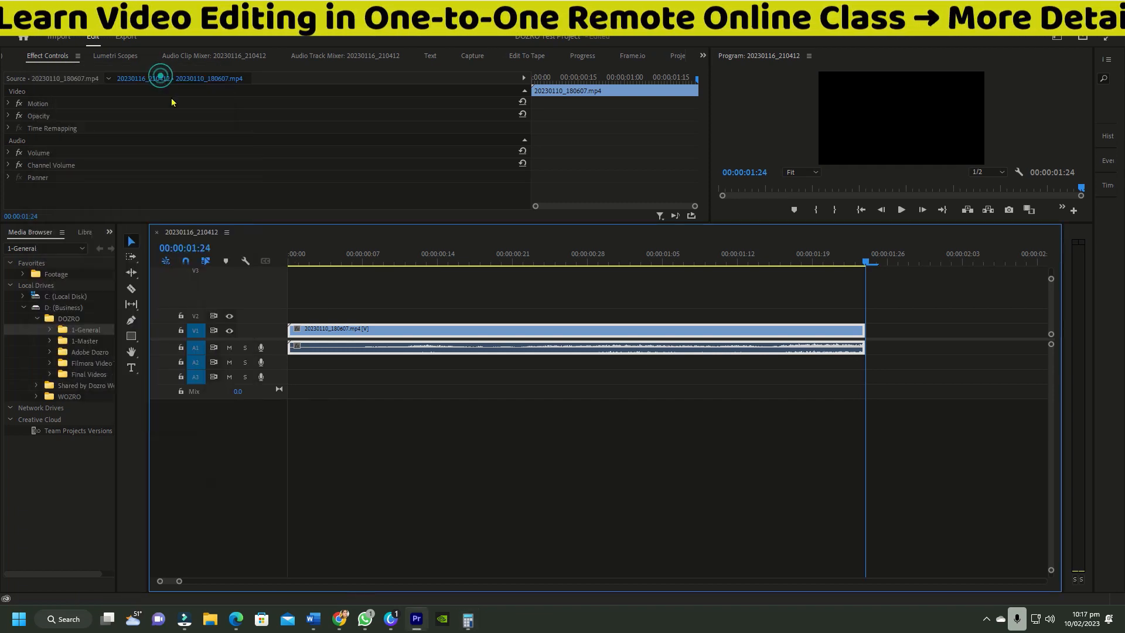
{"action": "mouse_move", "coordinate": [204, 248]}
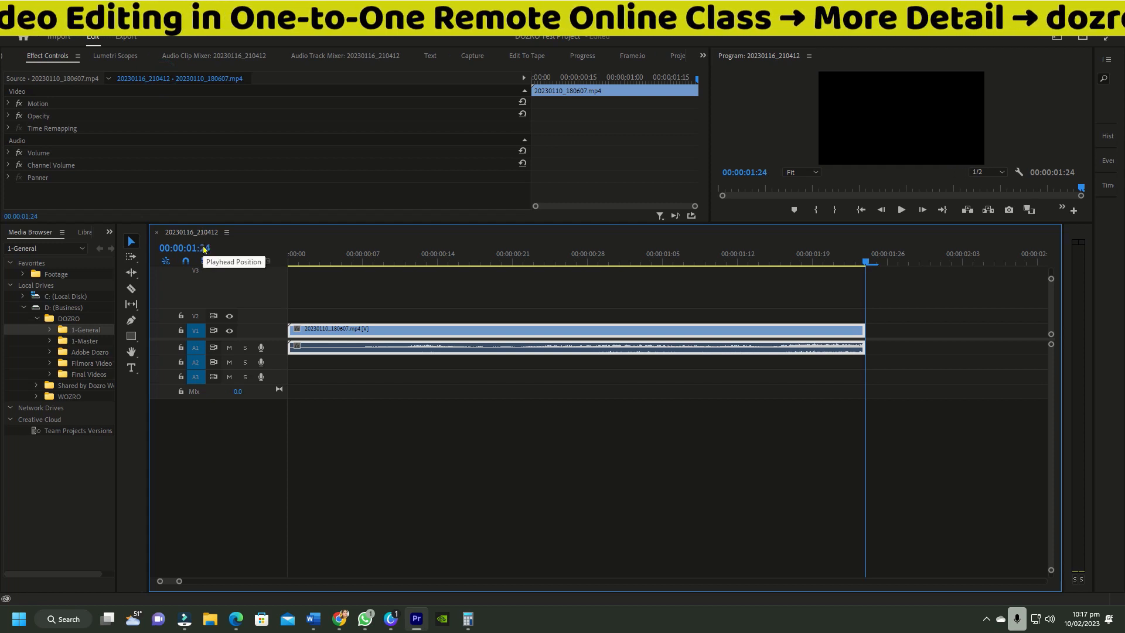
Switch the timeline display to Frames so the clip reads 54 frames, then return to Calculator
{"action": "right_click", "coordinate": [182, 247]}
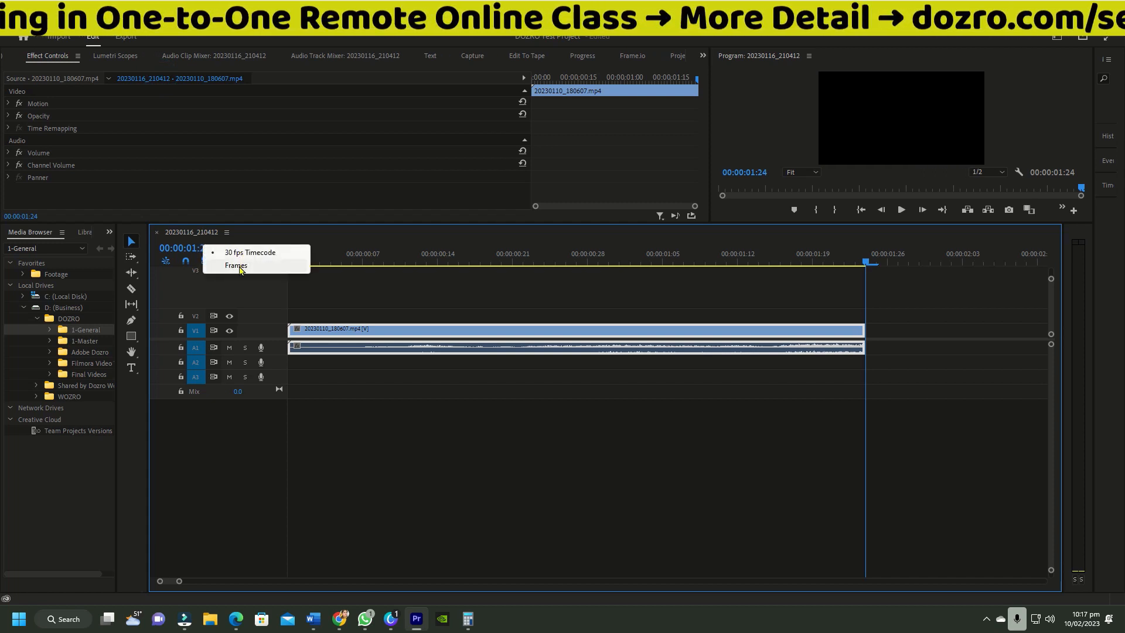
{"action": "left_click", "coordinate": [235, 266]}
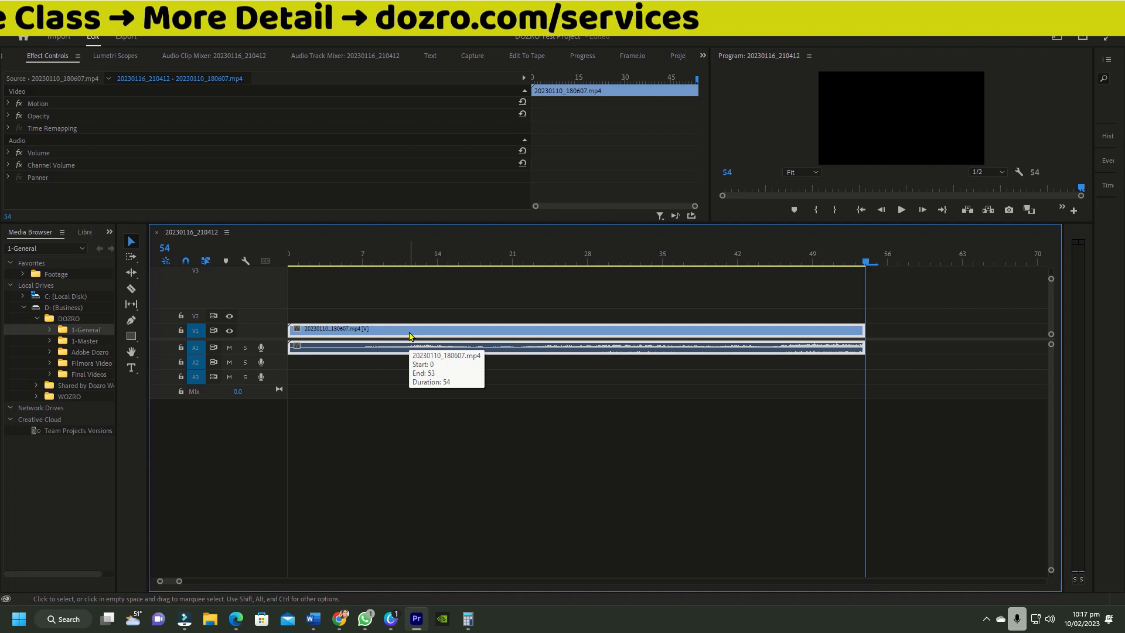
{"action": "left_click", "coordinate": [465, 619]}
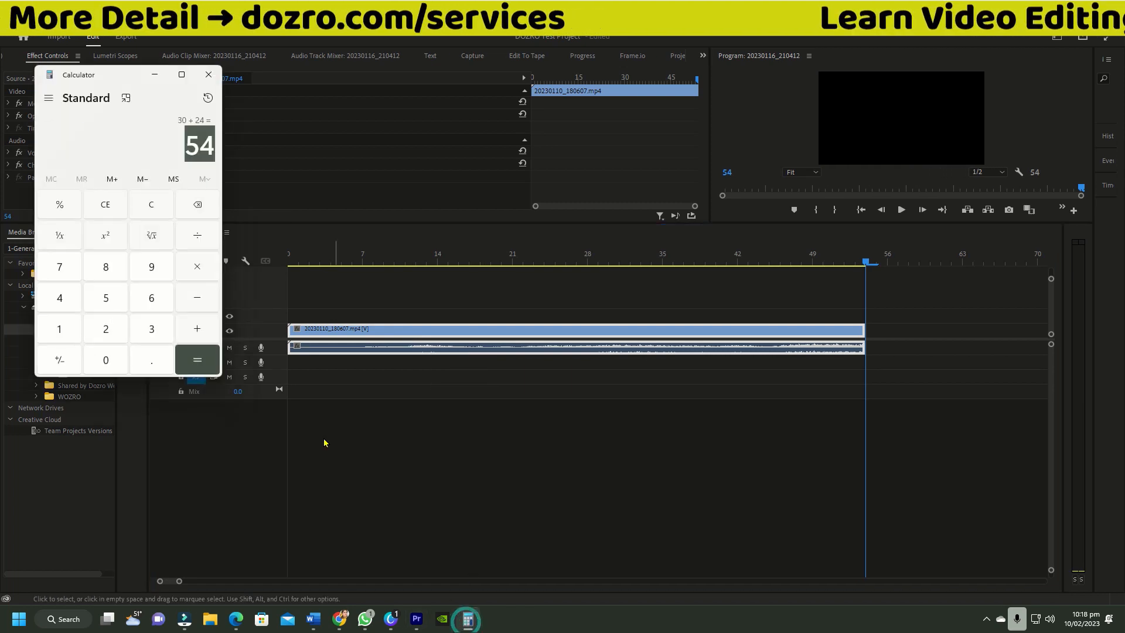
Divide 54 by 2 in Calculator to get the midpoint frame 27
{"action": "left_click", "coordinate": [197, 236]}
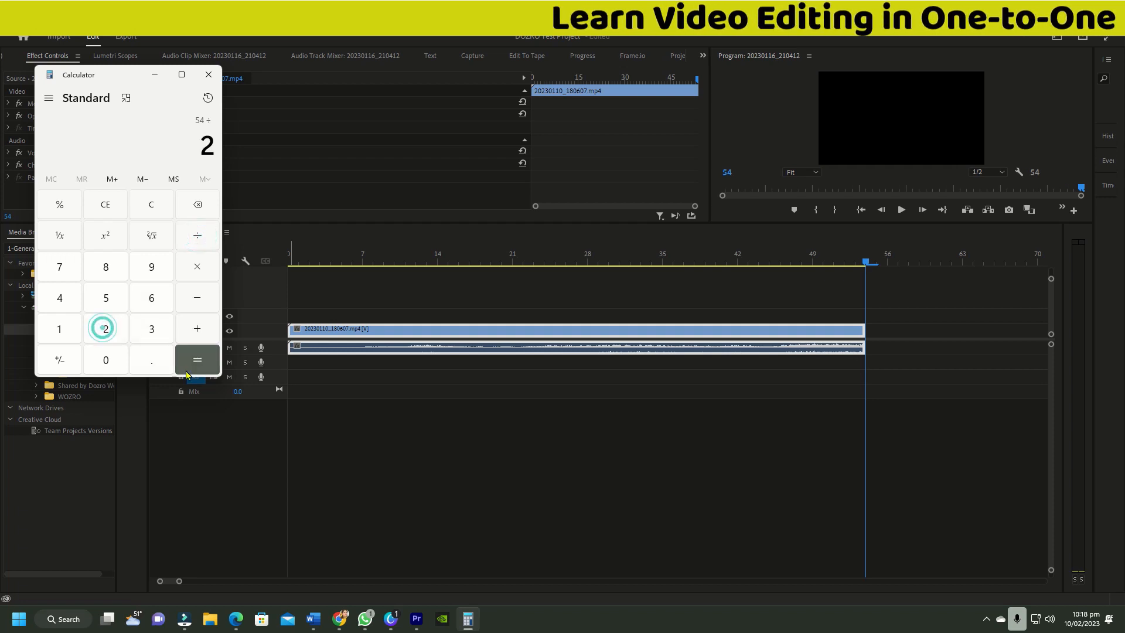
{"action": "left_click", "coordinate": [196, 360]}
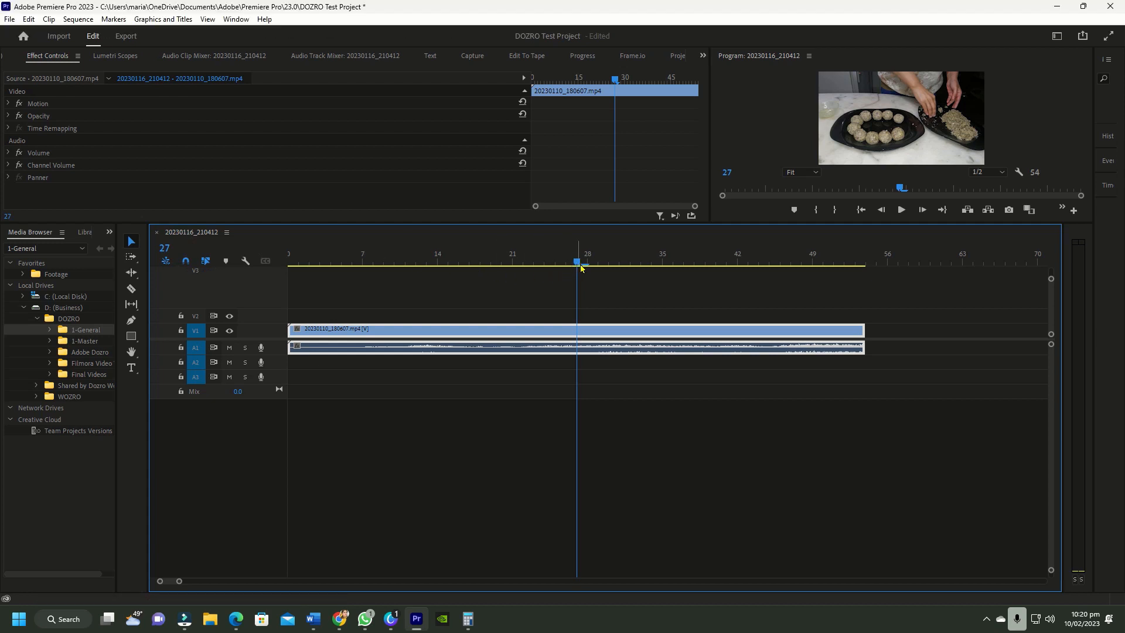
Split the clip at frame 27 with Ctrl+K into two equal halves
{"action": "key", "text": "ctrl+k"}
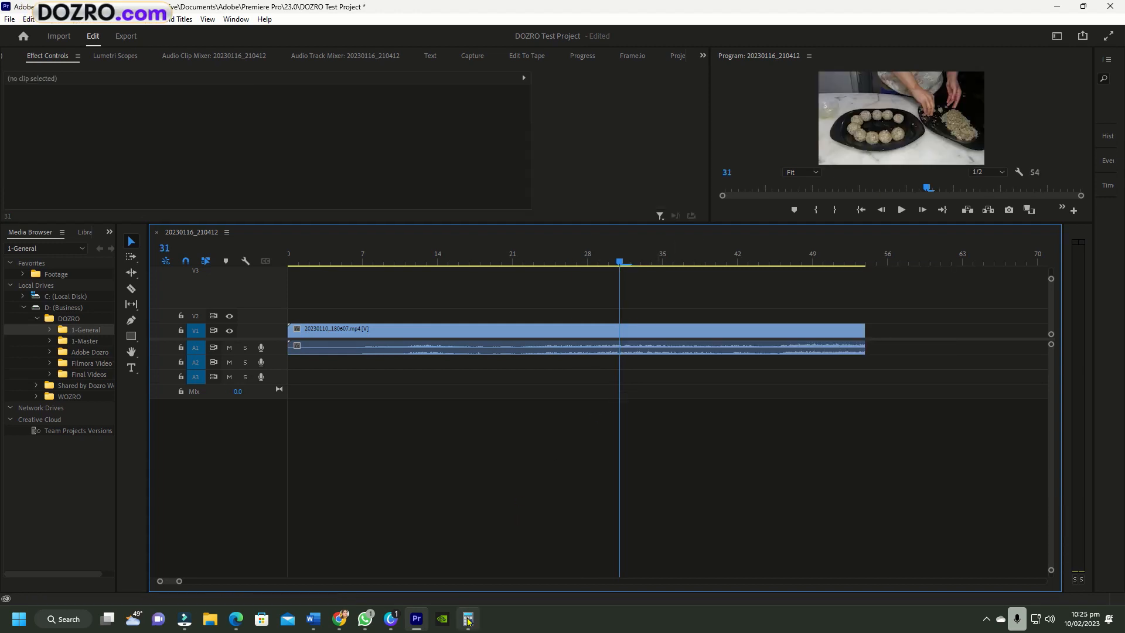
In Calculator, compute 54 ÷ 3 = 18 frames per third, then return to Premiere
{"action": "left_click", "coordinate": [467, 618]}
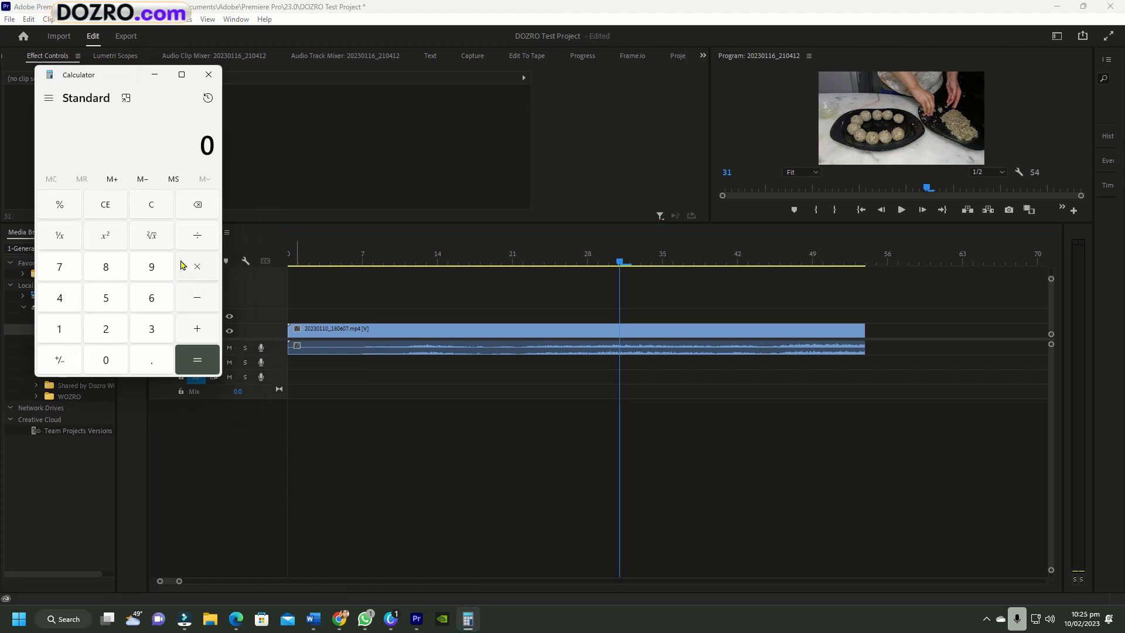
{"action": "left_click", "coordinate": [104, 296]}
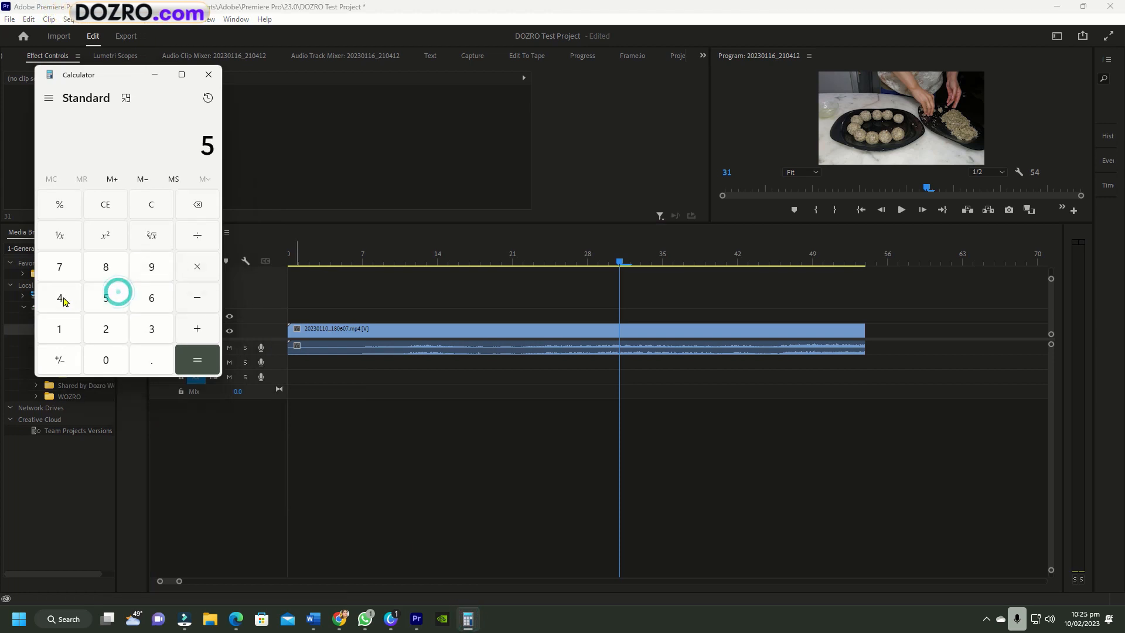
{"action": "left_click", "coordinate": [59, 297]}
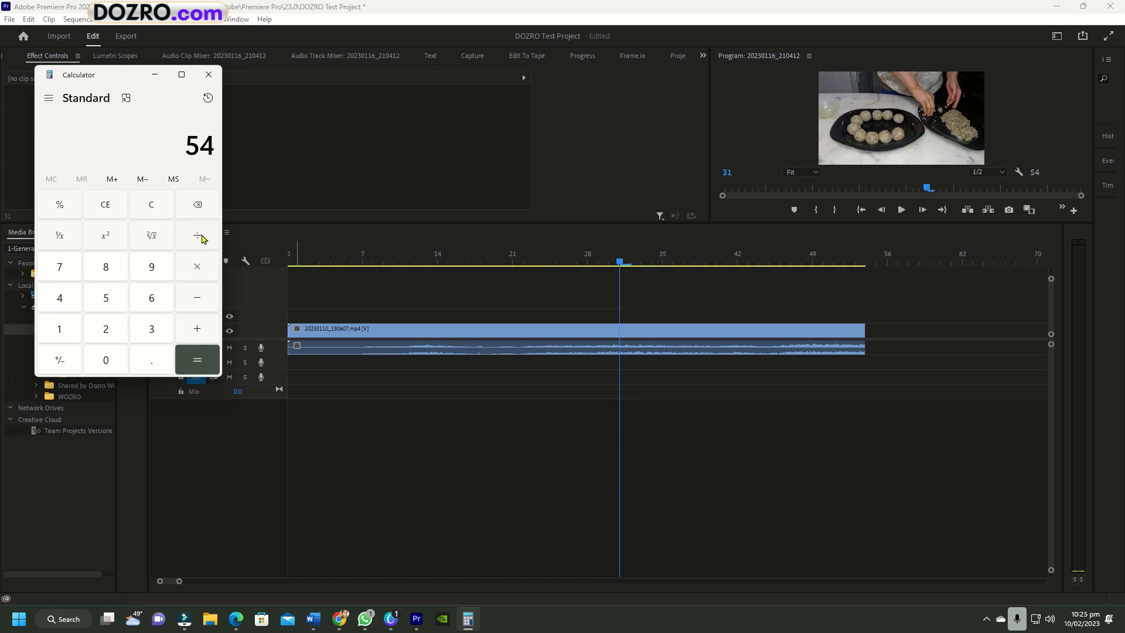
{"action": "left_click", "coordinate": [151, 328]}
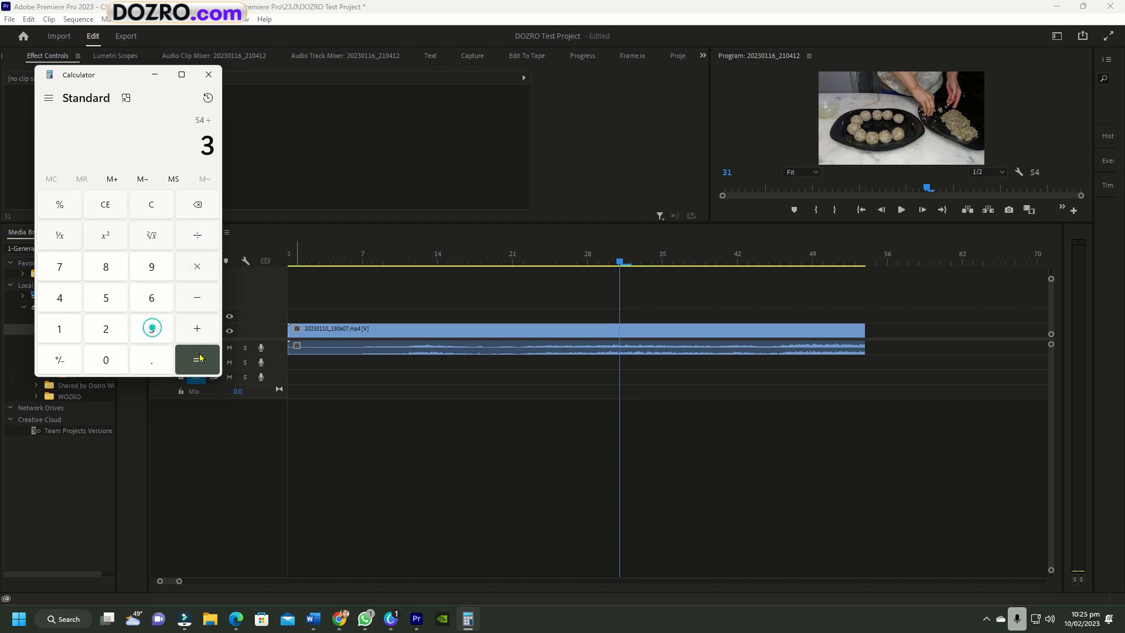
{"action": "left_click", "coordinate": [197, 359]}
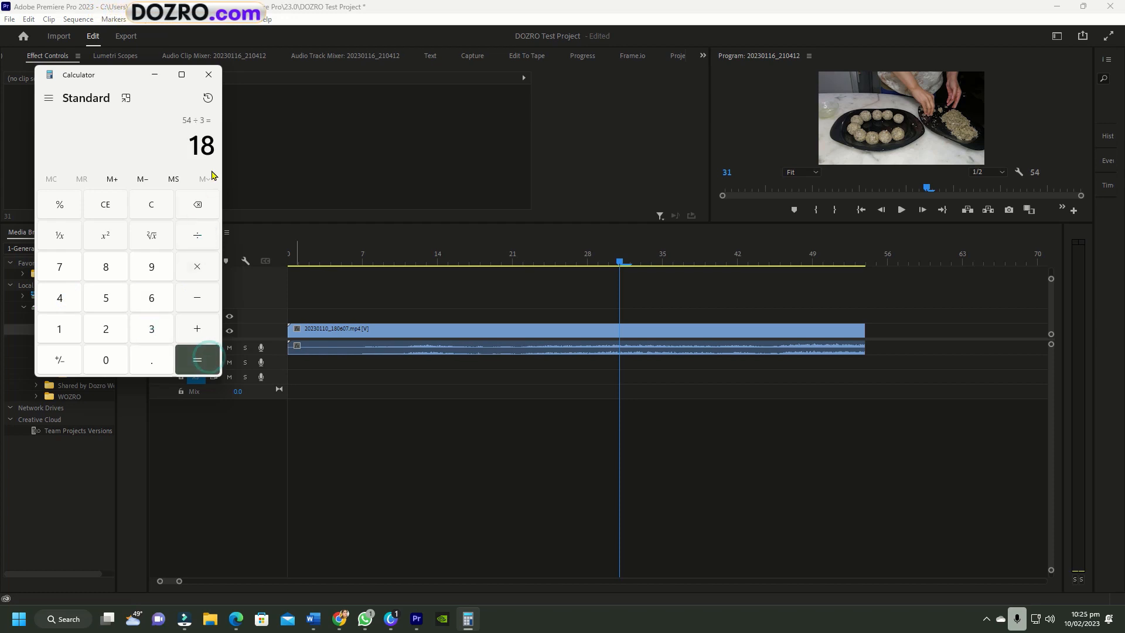
{"action": "left_click", "coordinate": [208, 75]}
{"action": "type", "text": "18"}
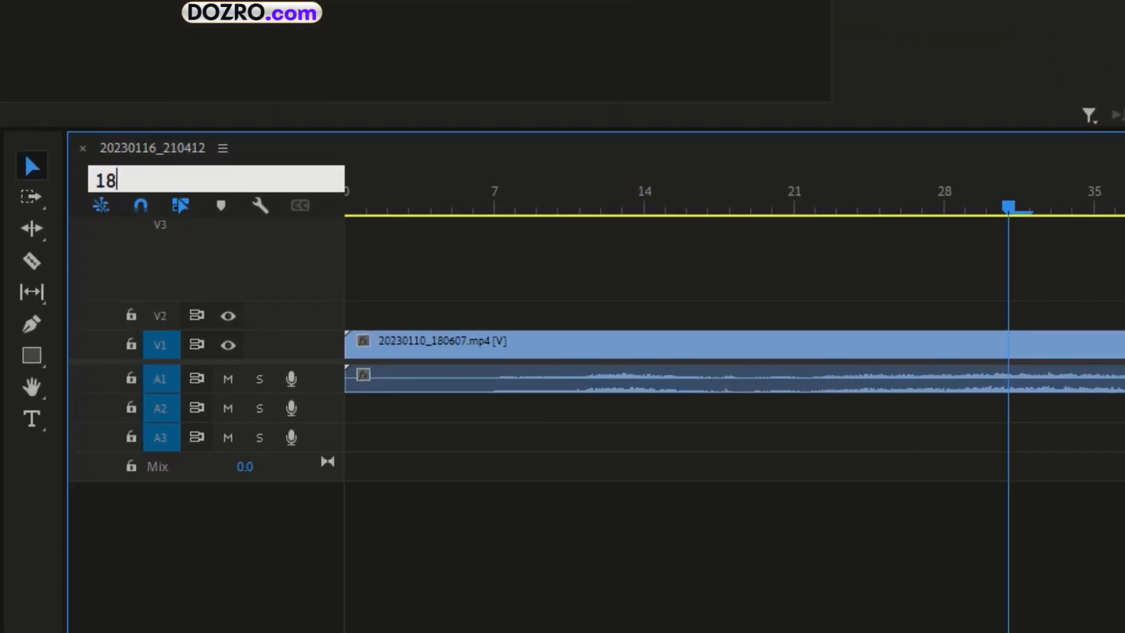
Move the playhead to frame 18 and cut the clip there with Ctrl+K
{"action": "key", "text": "enter"}
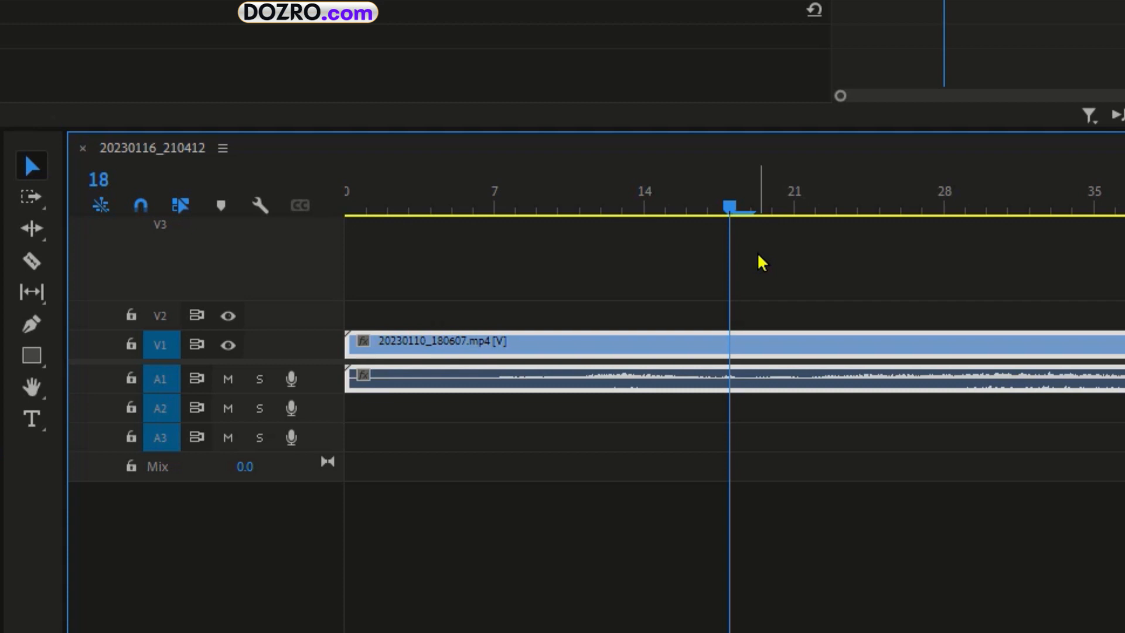
{"action": "key", "text": "ctrl+k"}
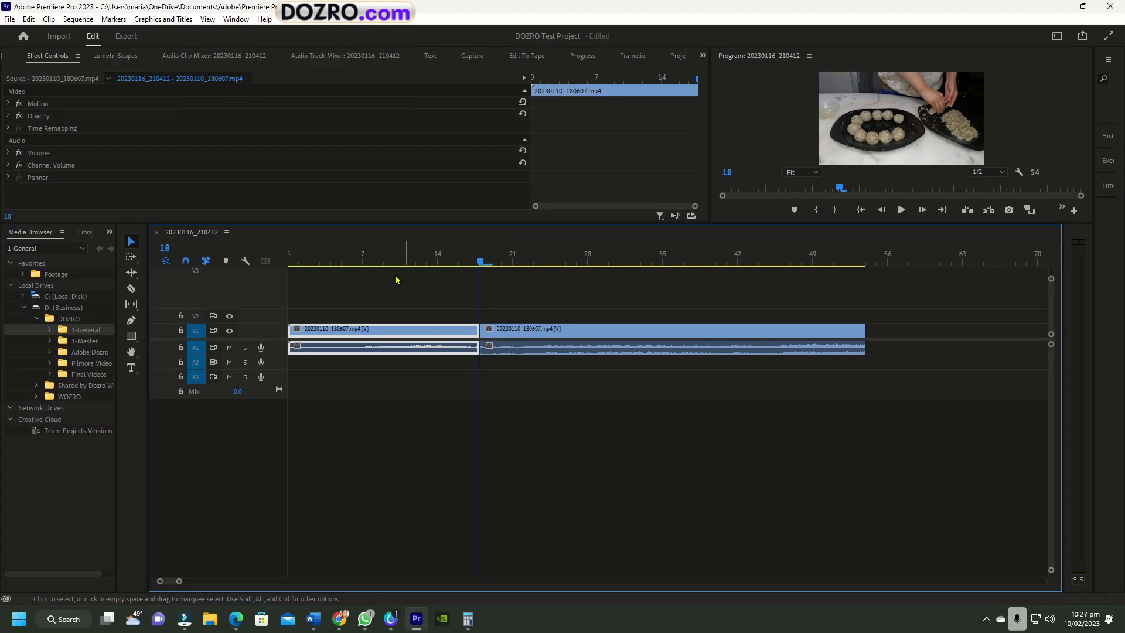
{"action": "left_click", "coordinate": [164, 247]}
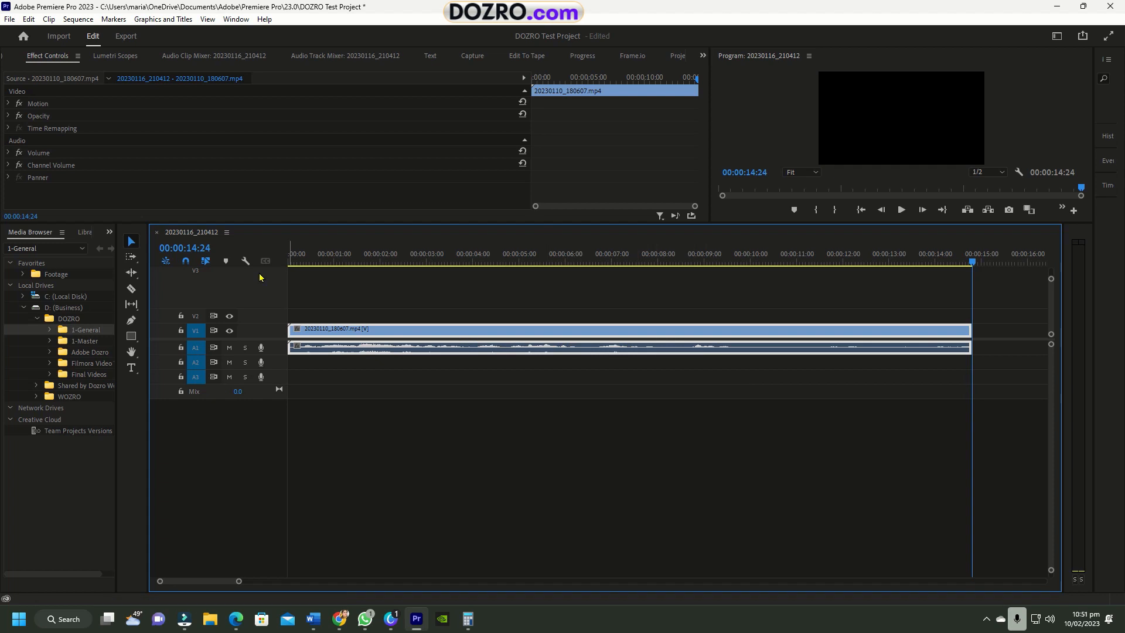
{"action": "mouse_move", "coordinate": [199, 253]}
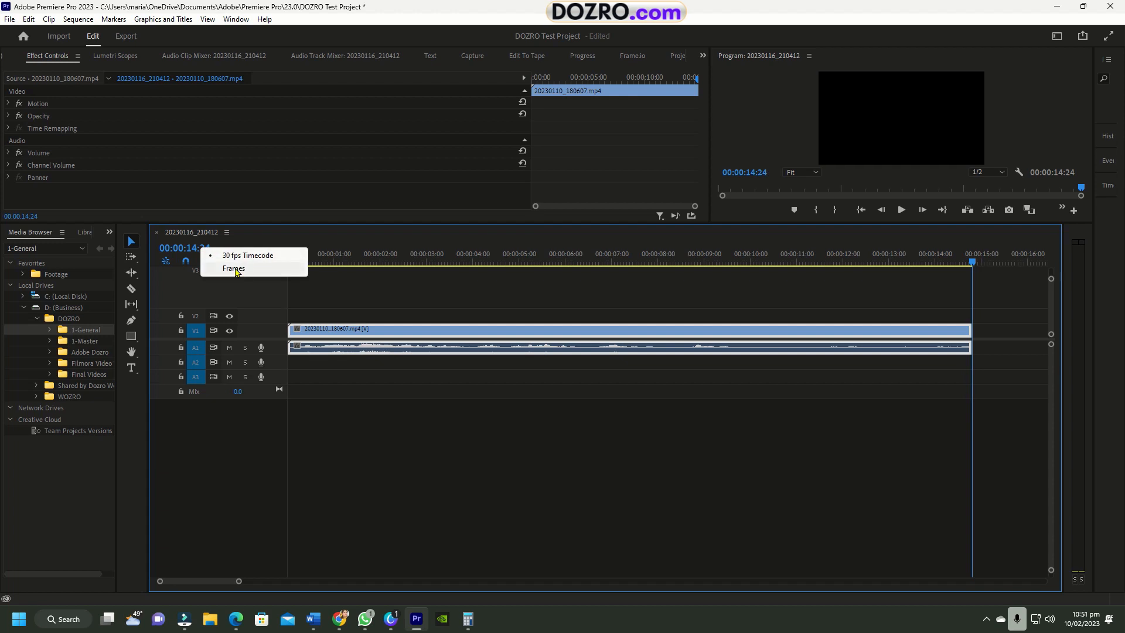
Show the timeline in Frames (clip ends at 444), then compute 444 ÷ 10 = 44.4 in Calculator
{"action": "left_click", "coordinate": [233, 267]}
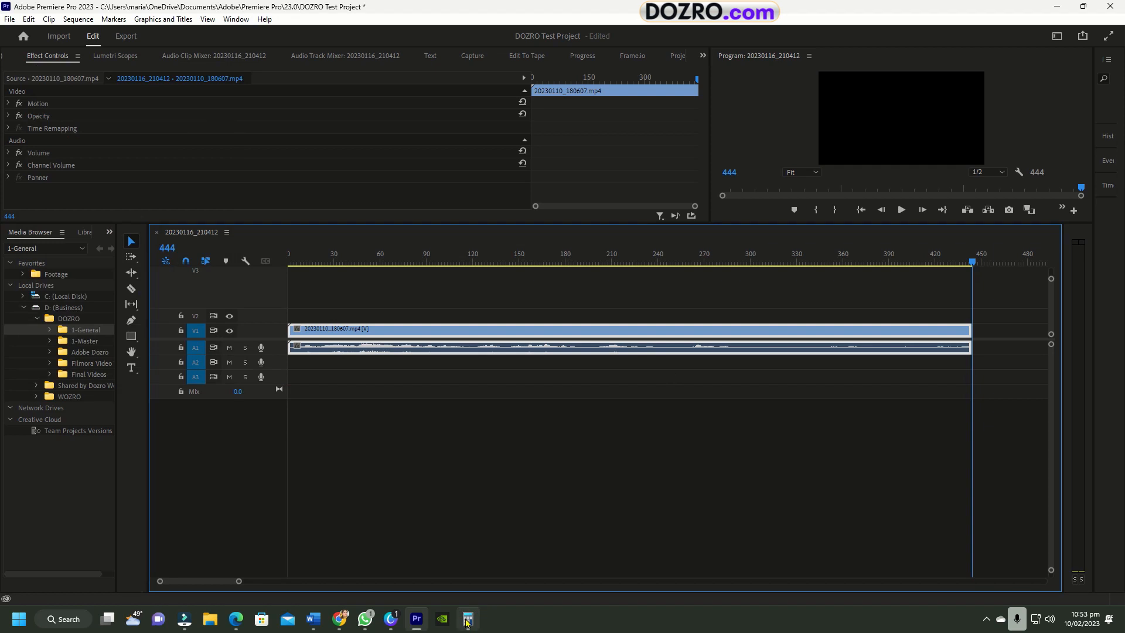
{"action": "left_click", "coordinate": [467, 619]}
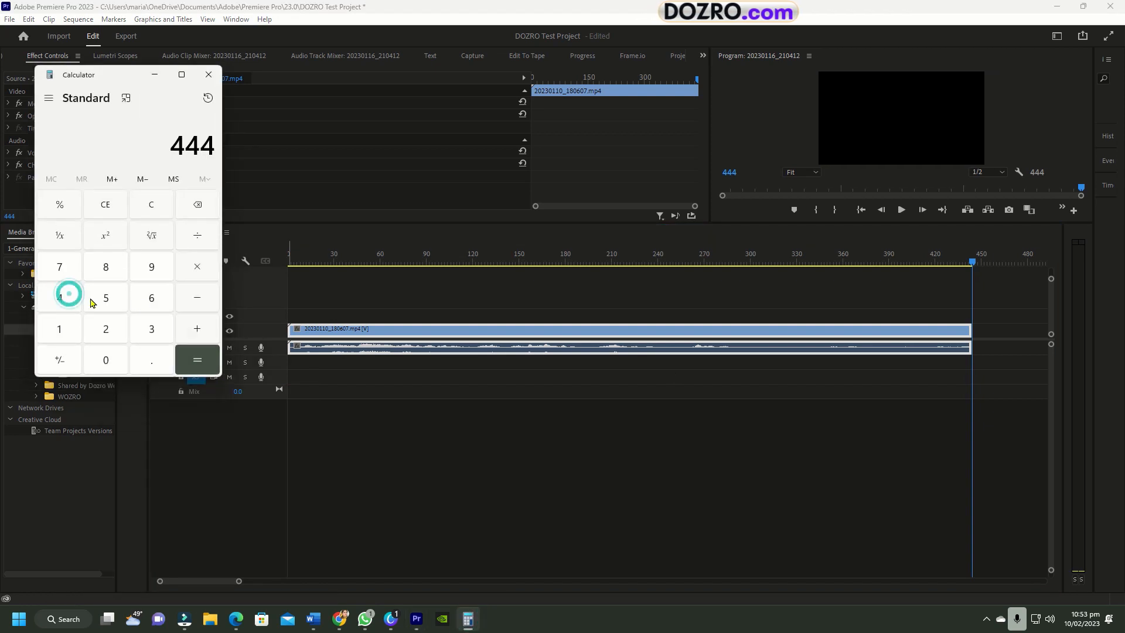
{"action": "left_click", "coordinate": [197, 234]}
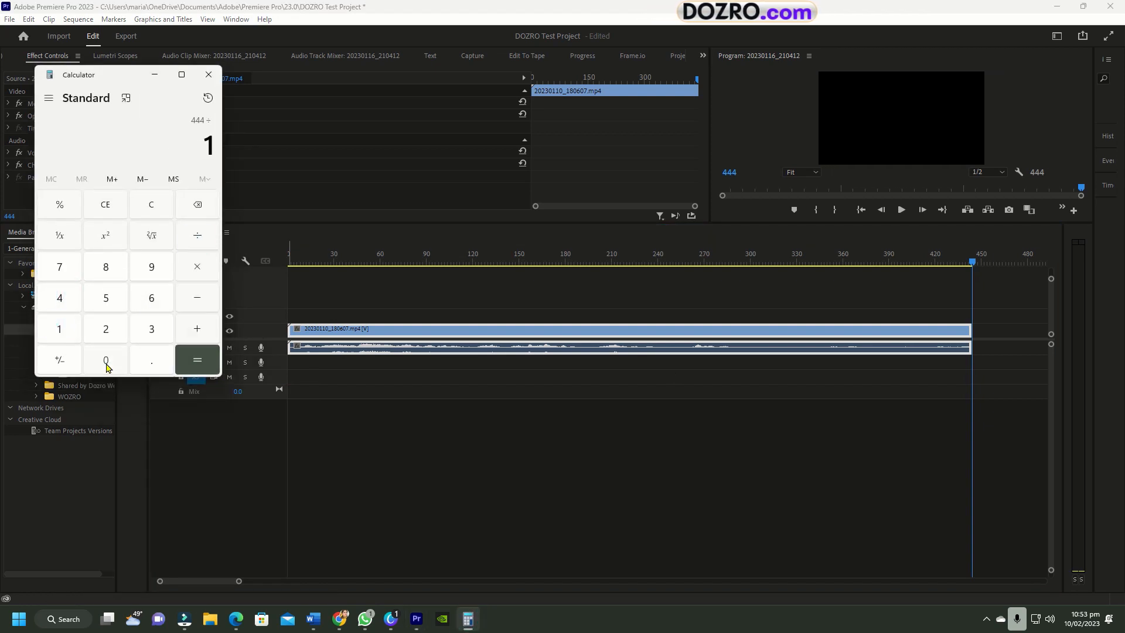
{"action": "left_click", "coordinate": [197, 359]}
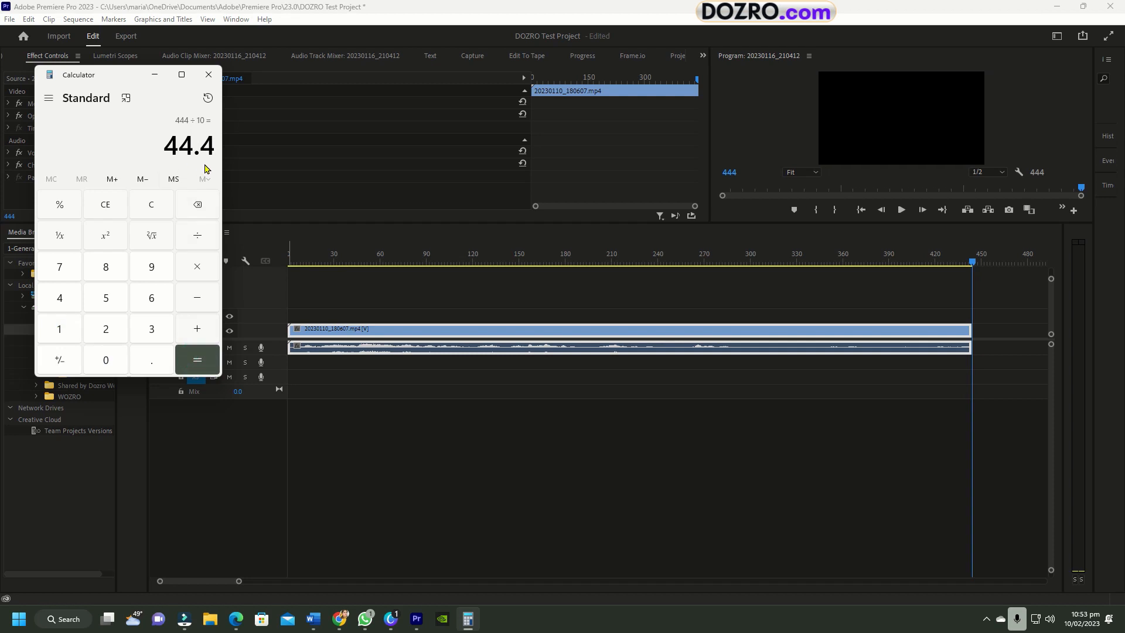
Change the clip's Speed/Duration from 444 to 440 frames
{"action": "right_click", "coordinate": [502, 328]}
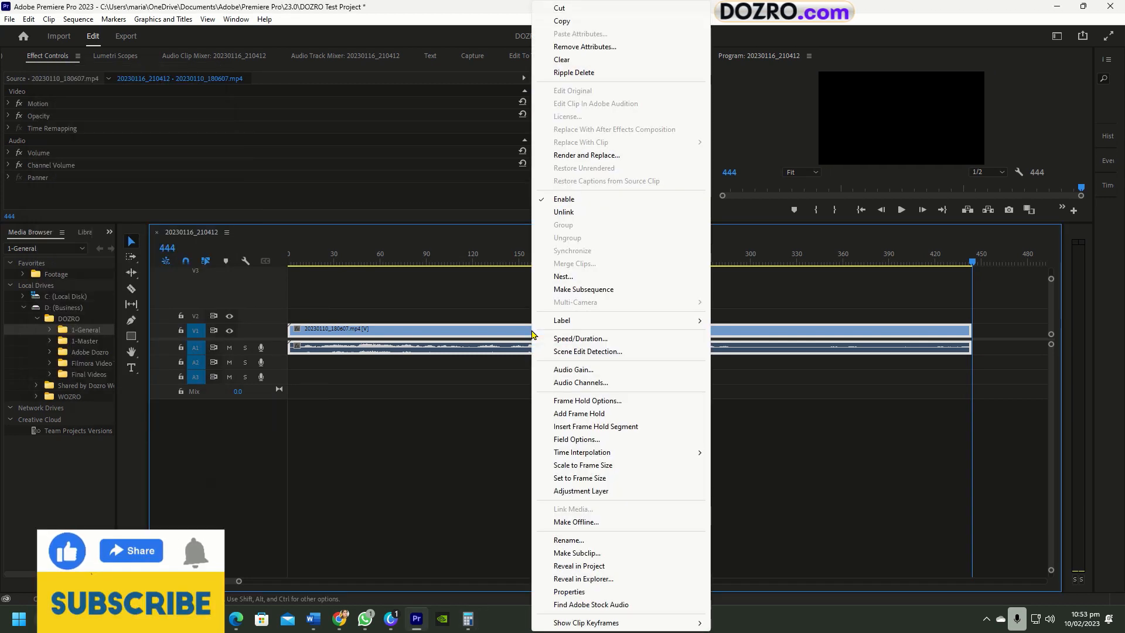
{"action": "left_click", "coordinate": [580, 338]}
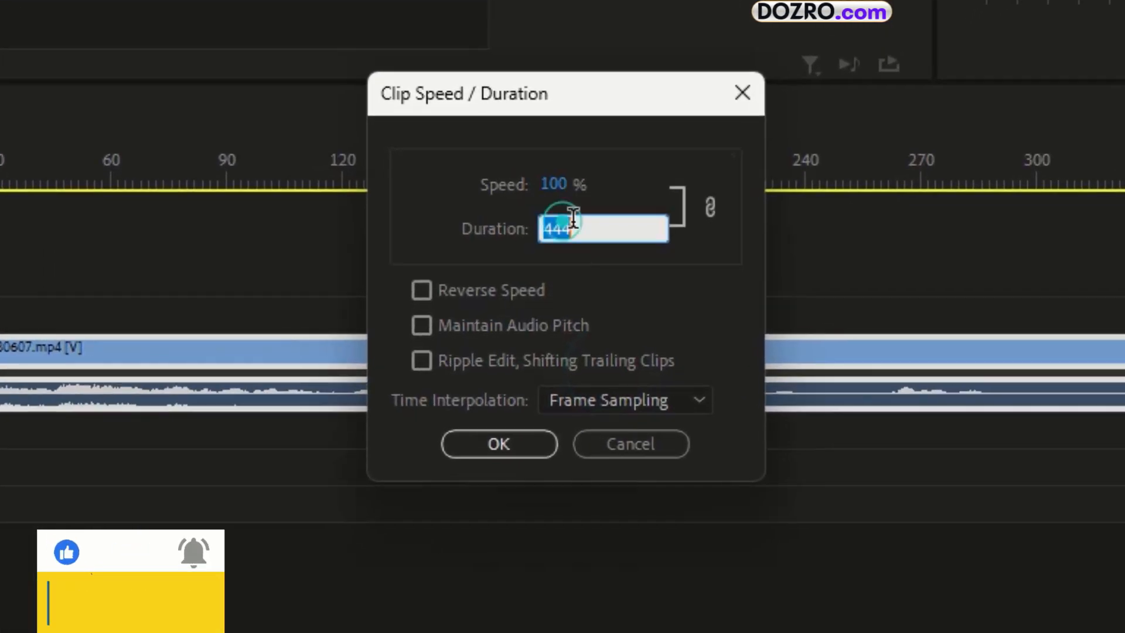
{"action": "key", "text": "Backspace"}
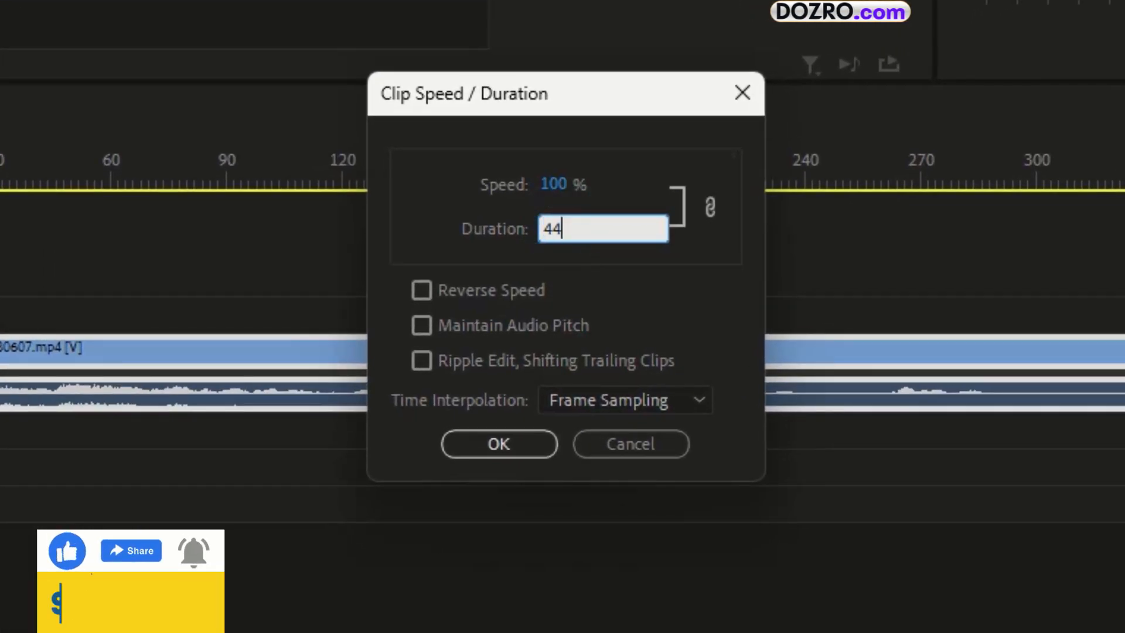
{"action": "type", "text": "0"}
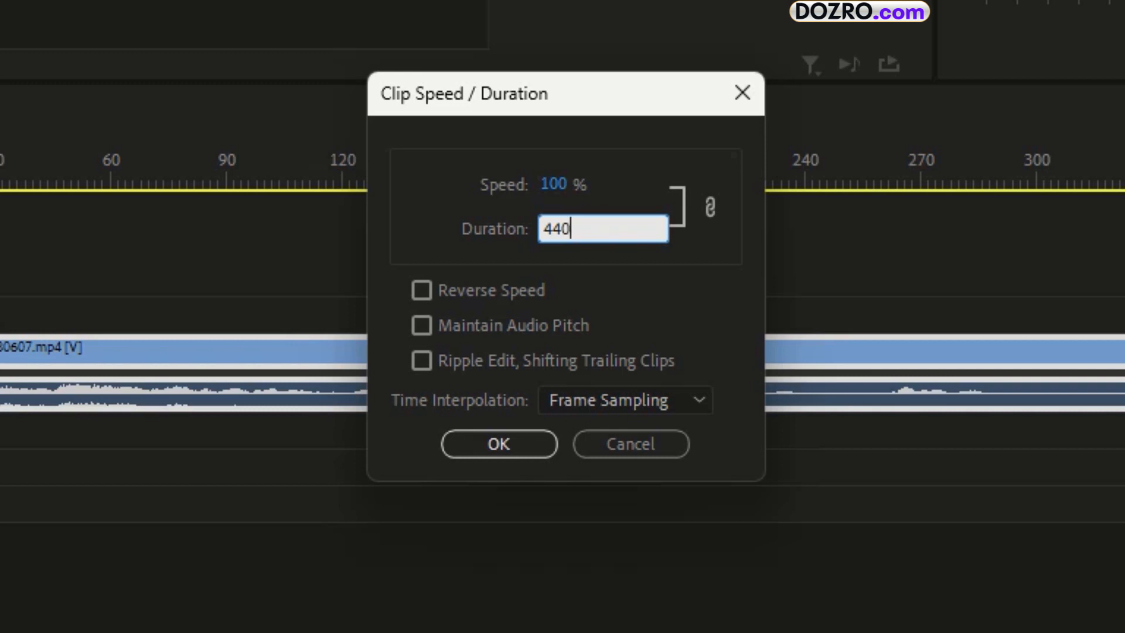
{"action": "left_click", "coordinate": [498, 443]}
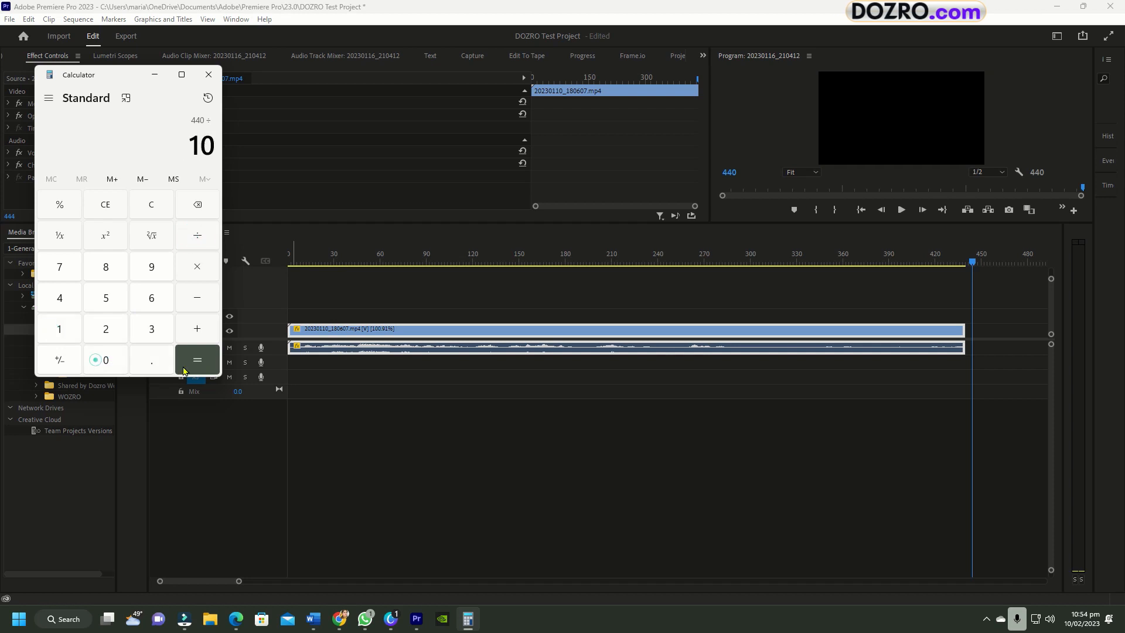
Confirm 440 ÷ 10 = 44 in Calculator and return to the timeline
{"action": "left_click", "coordinate": [196, 359]}
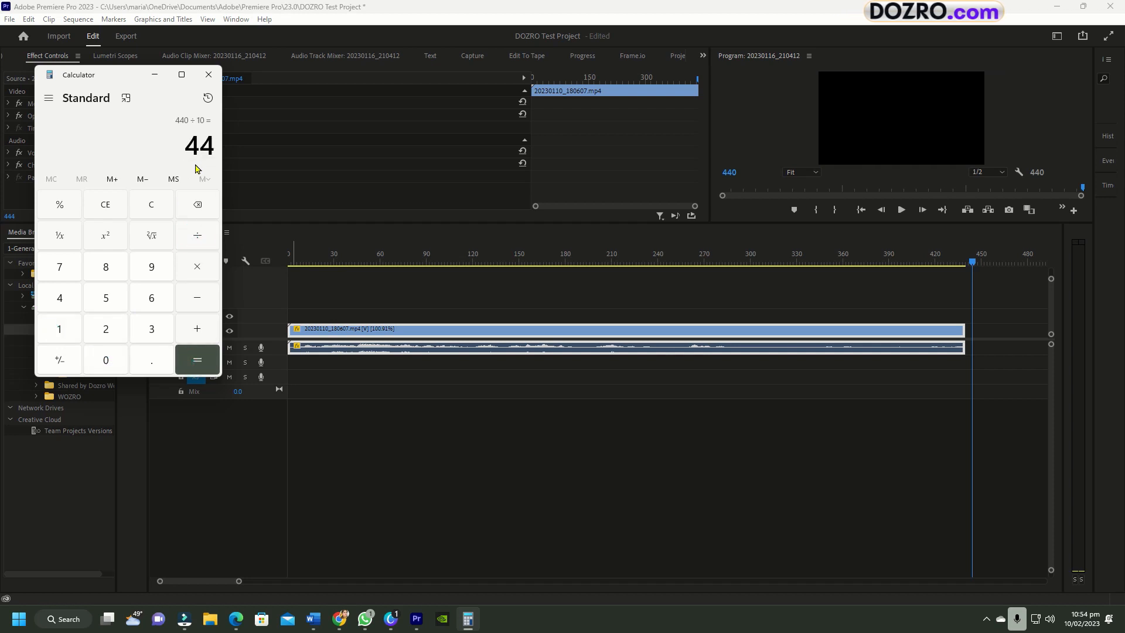
{"action": "left_click", "coordinate": [208, 75]}
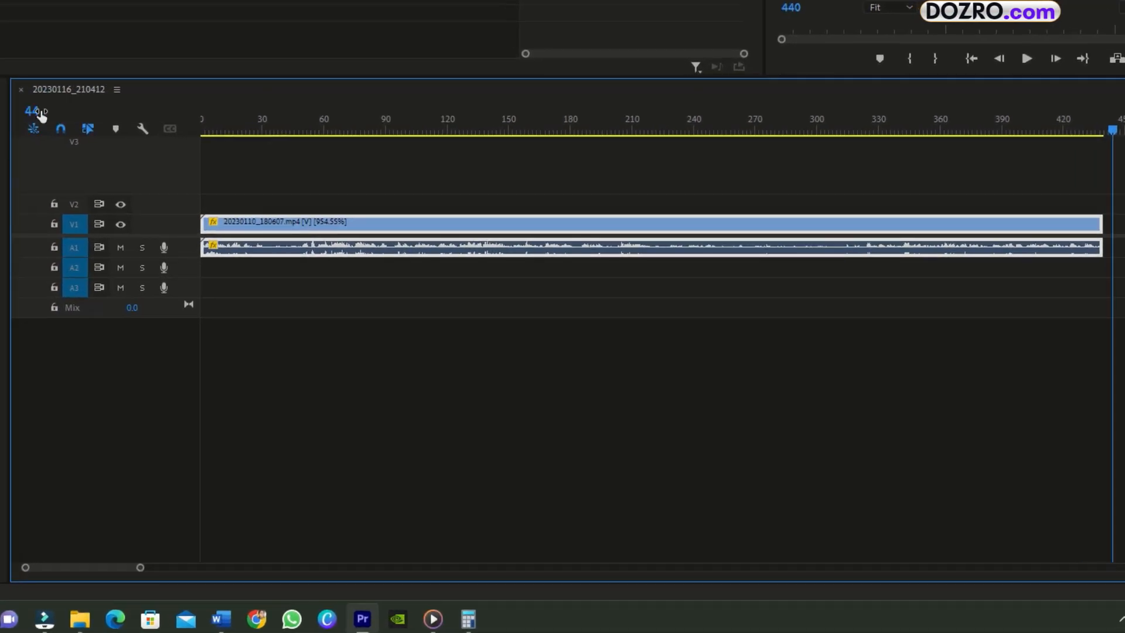
Cut the clip with Ctrl+K at frames 44 and 88 via the playhead position field
{"action": "key", "text": "ctrl+k"}
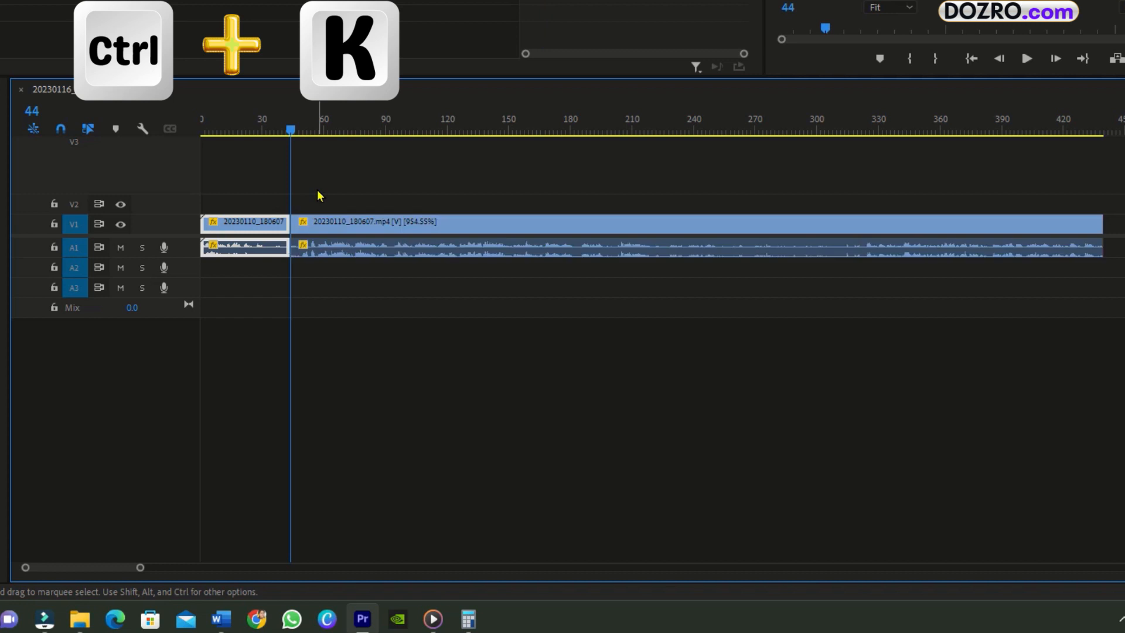
{"action": "left_click", "coordinate": [34, 110]}
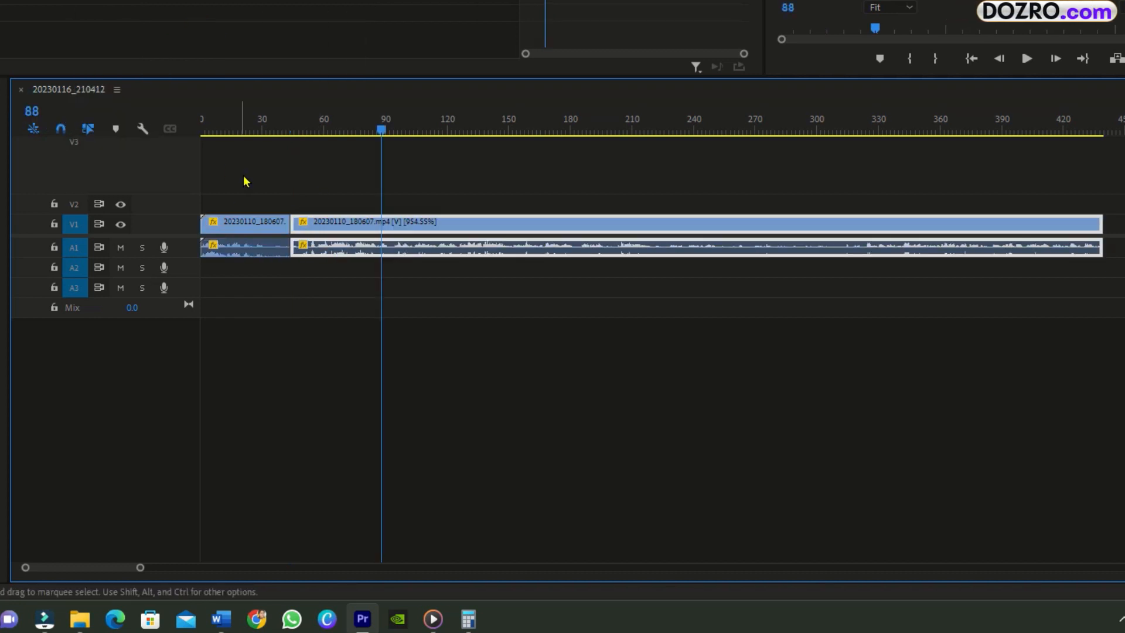
{"action": "left_click", "coordinate": [32, 110]}
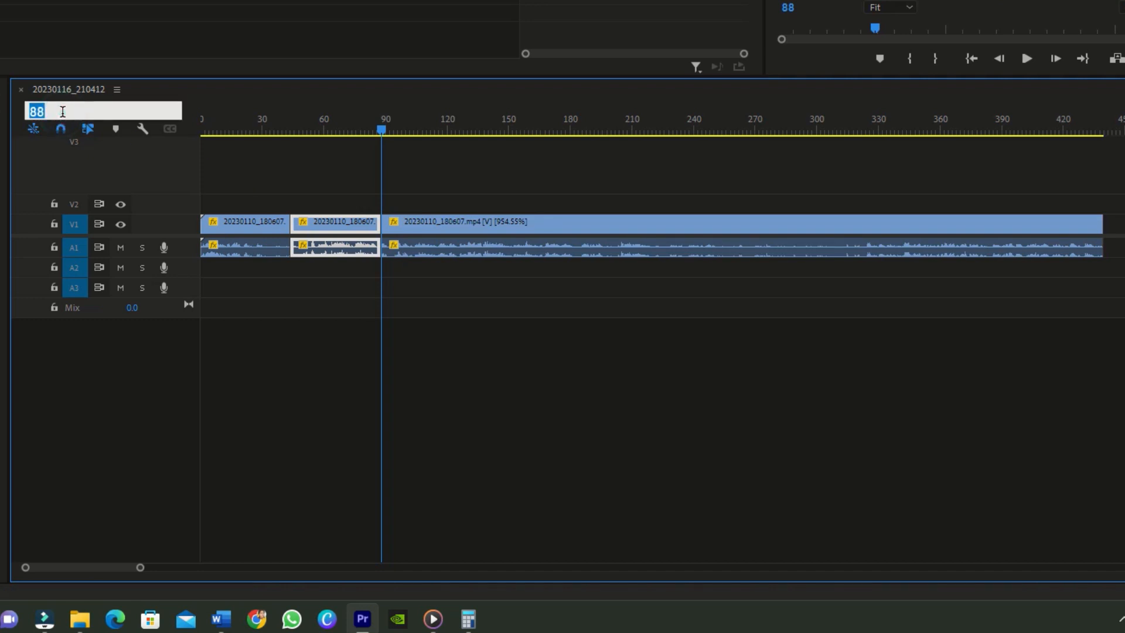